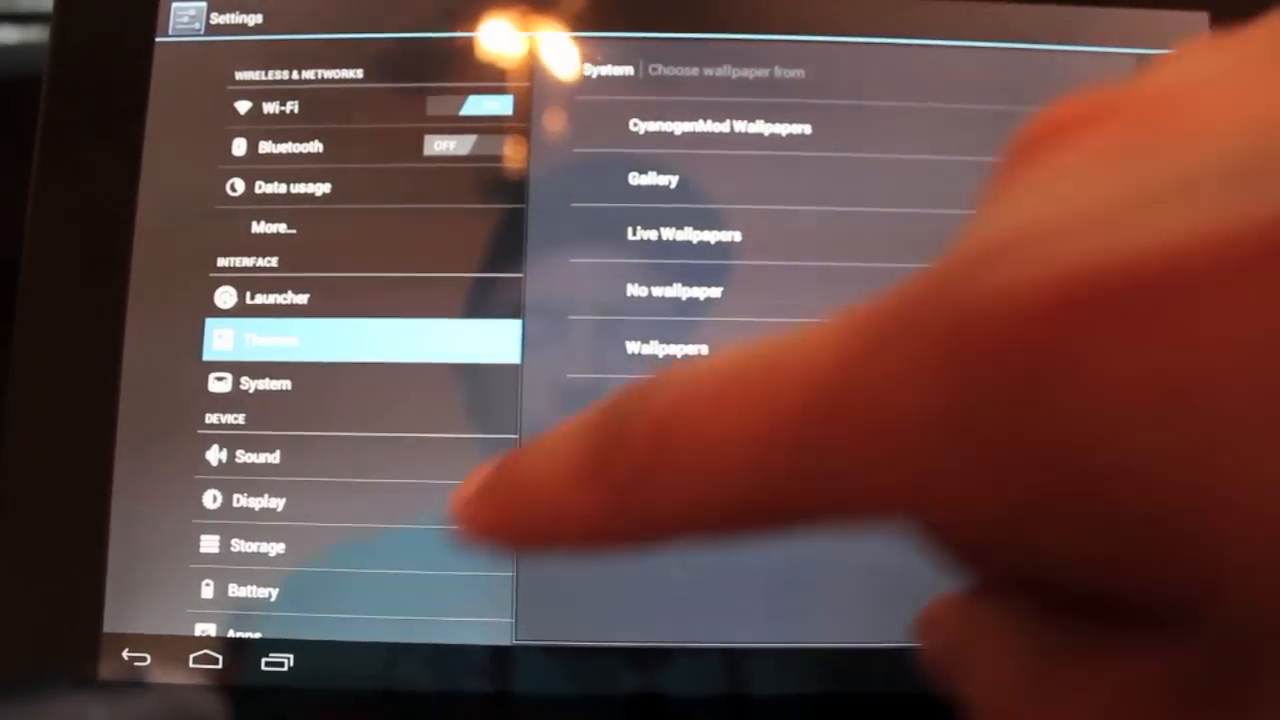
# Show the screen lock type choices under Security's lock screen settings, where Slide is current.
pyautogui.scroll(-3)
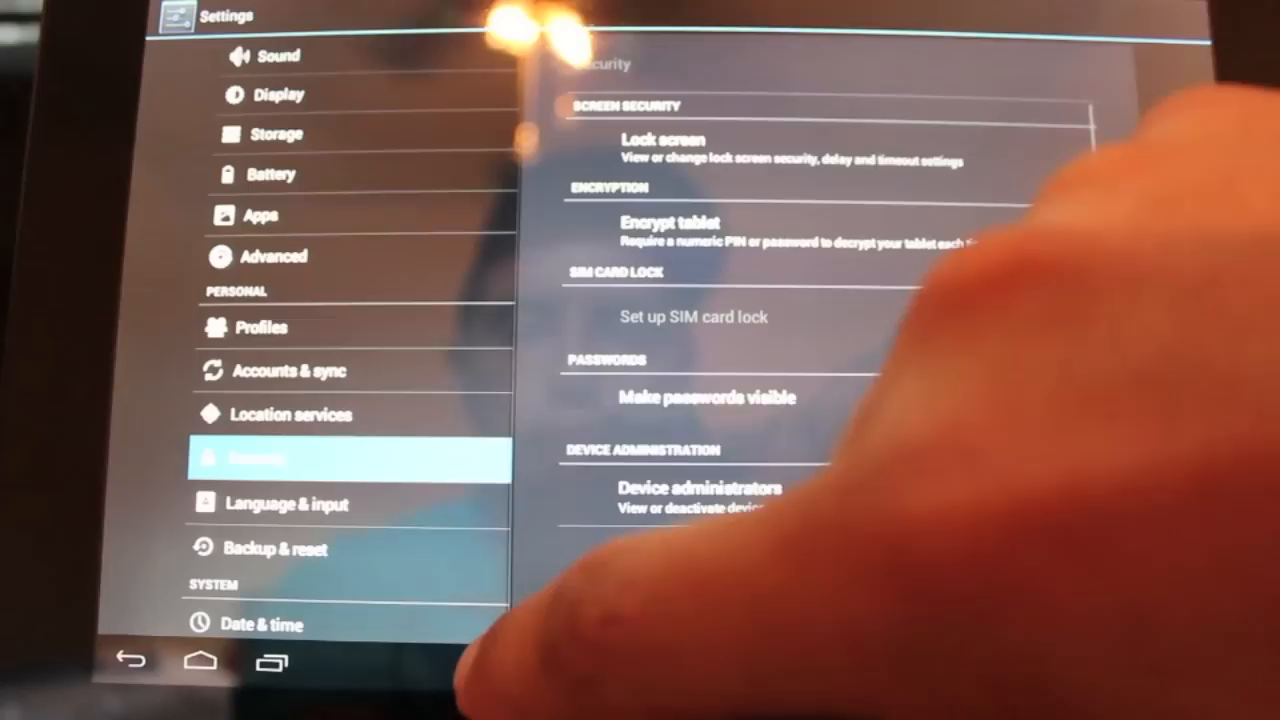
pyautogui.click(663, 139)
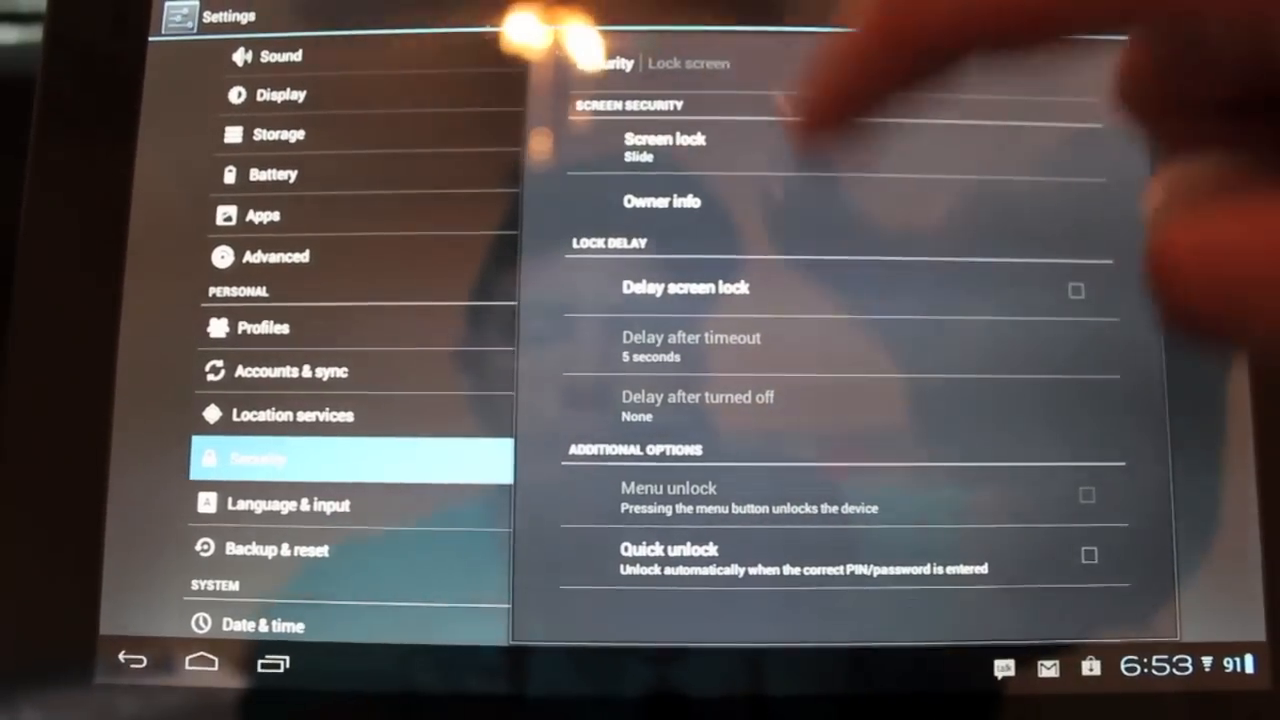
pyautogui.click(664, 140)
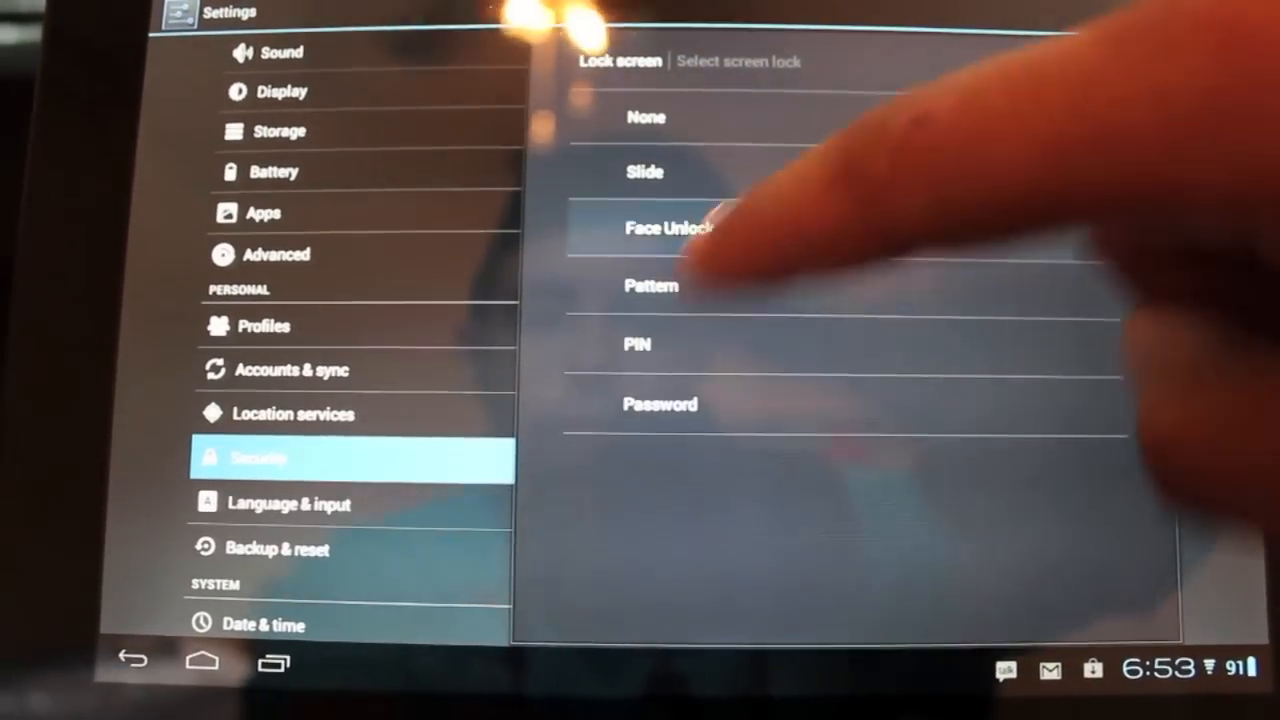
# Pick Face Unlock as the screen lock and start its setup.
pyautogui.click(668, 228)
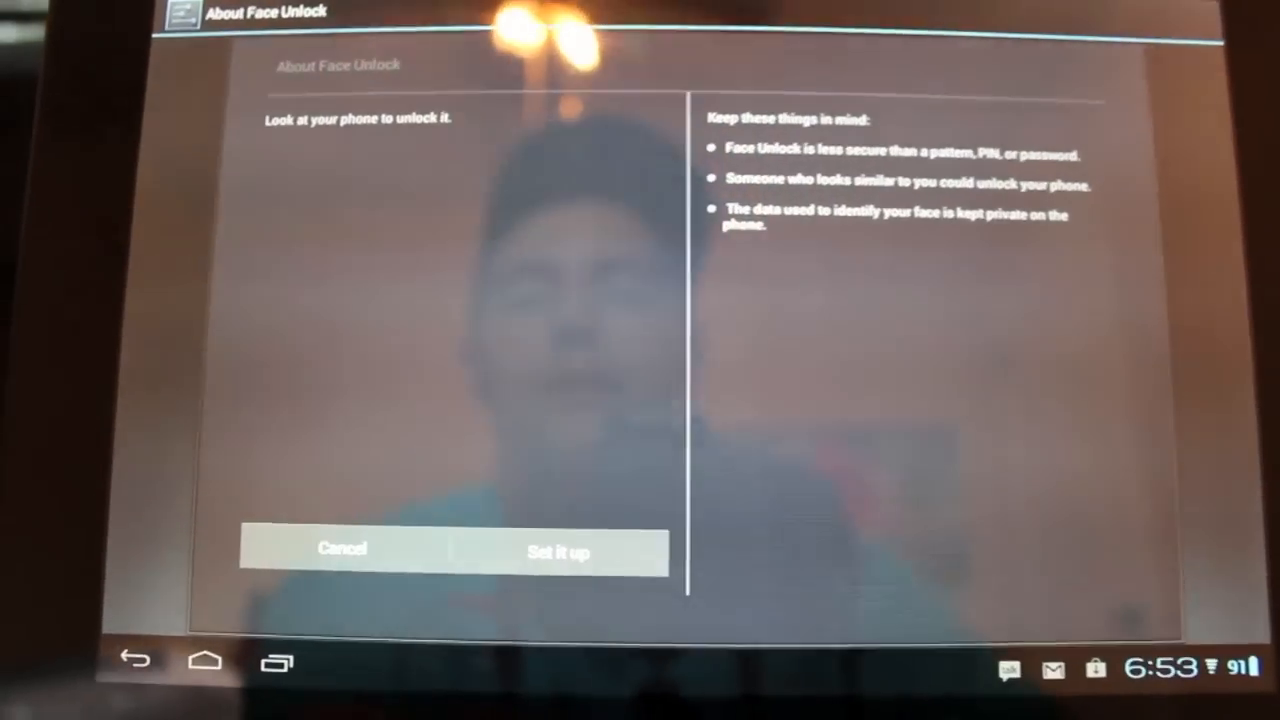
pyautogui.click(557, 552)
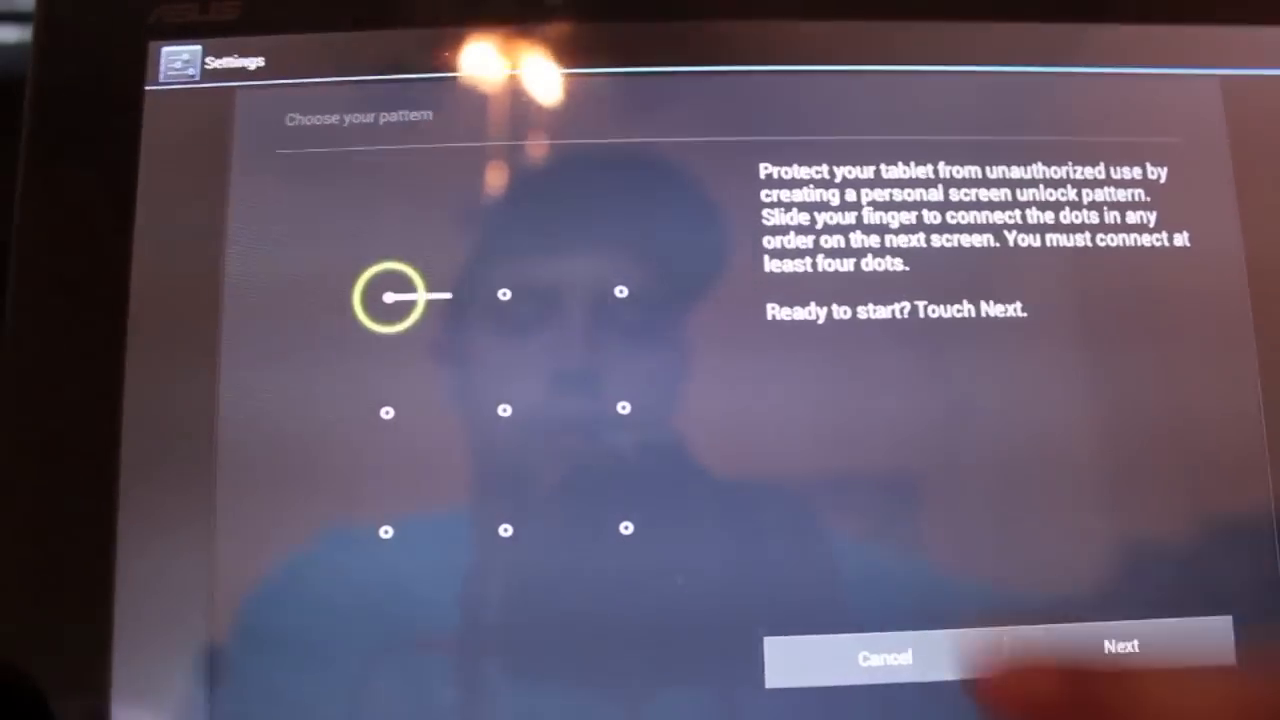
# Draw a four-dot backup pattern, accept it, and redraw it to confirm.
pyautogui.moveTo(387, 294); pyautogui.dragTo(487, 531)
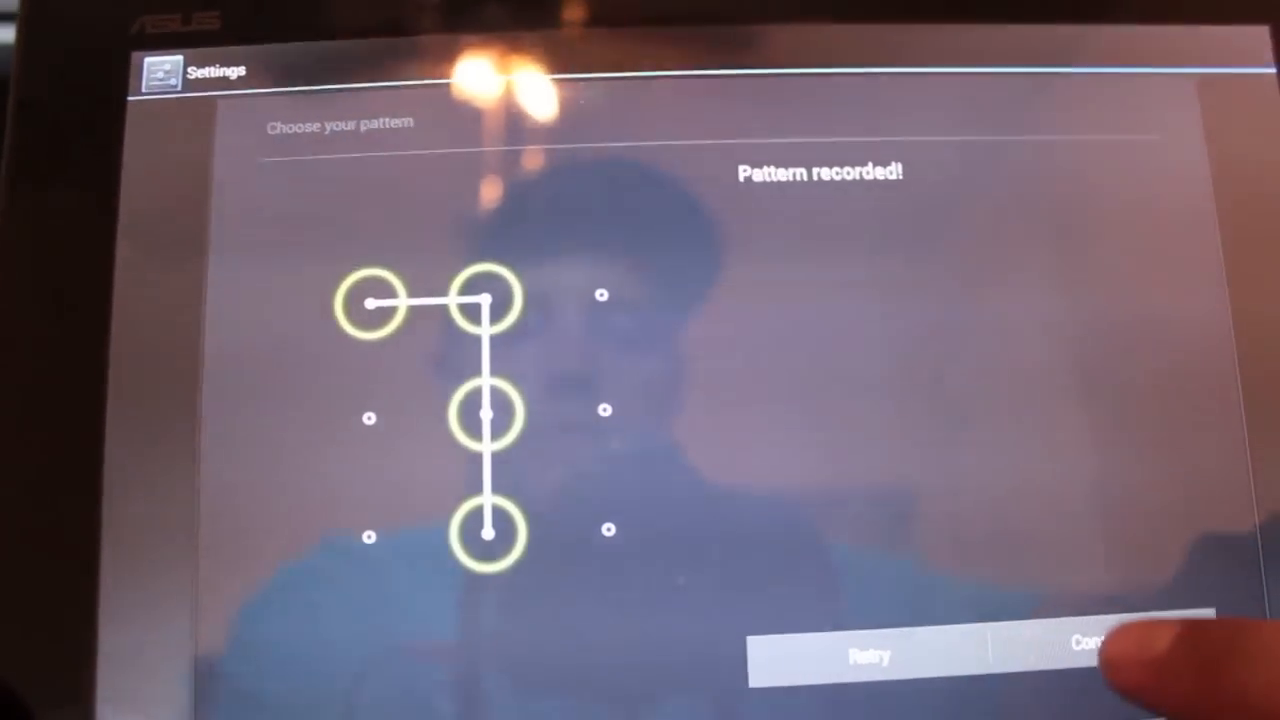
pyautogui.click(1090, 655)
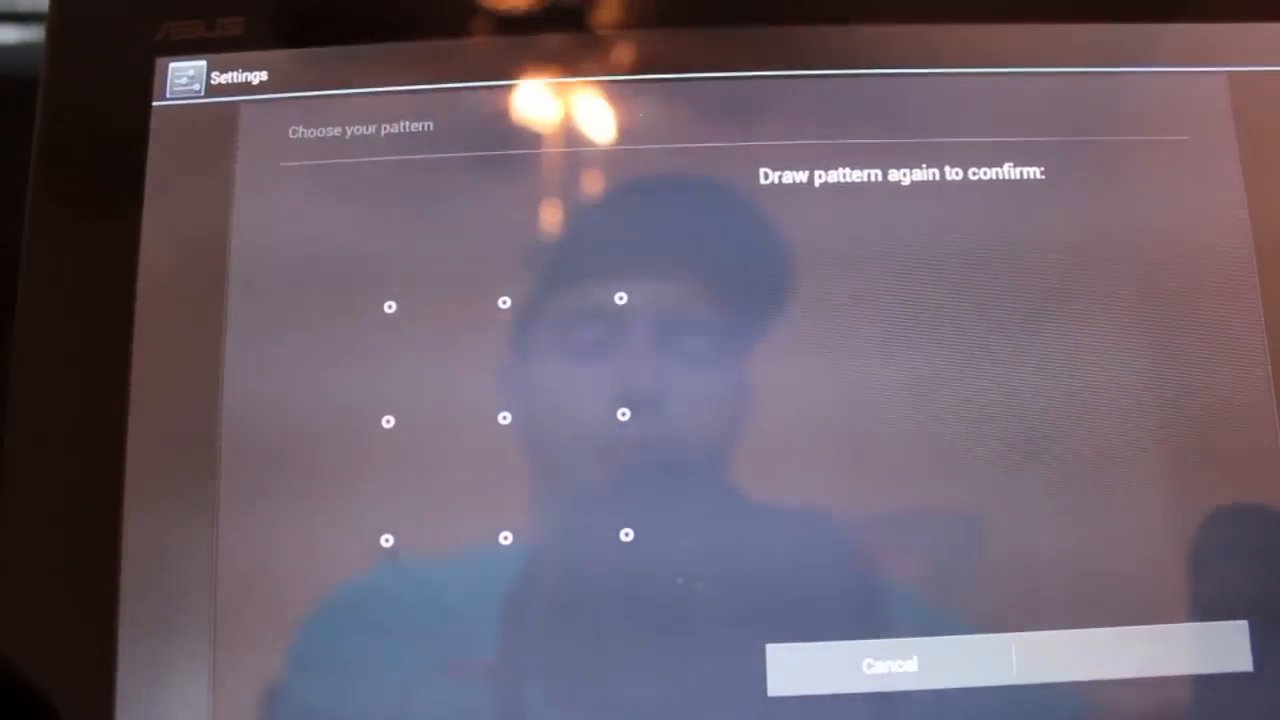
pyautogui.moveTo(388, 301); pyautogui.dragTo(541, 535)
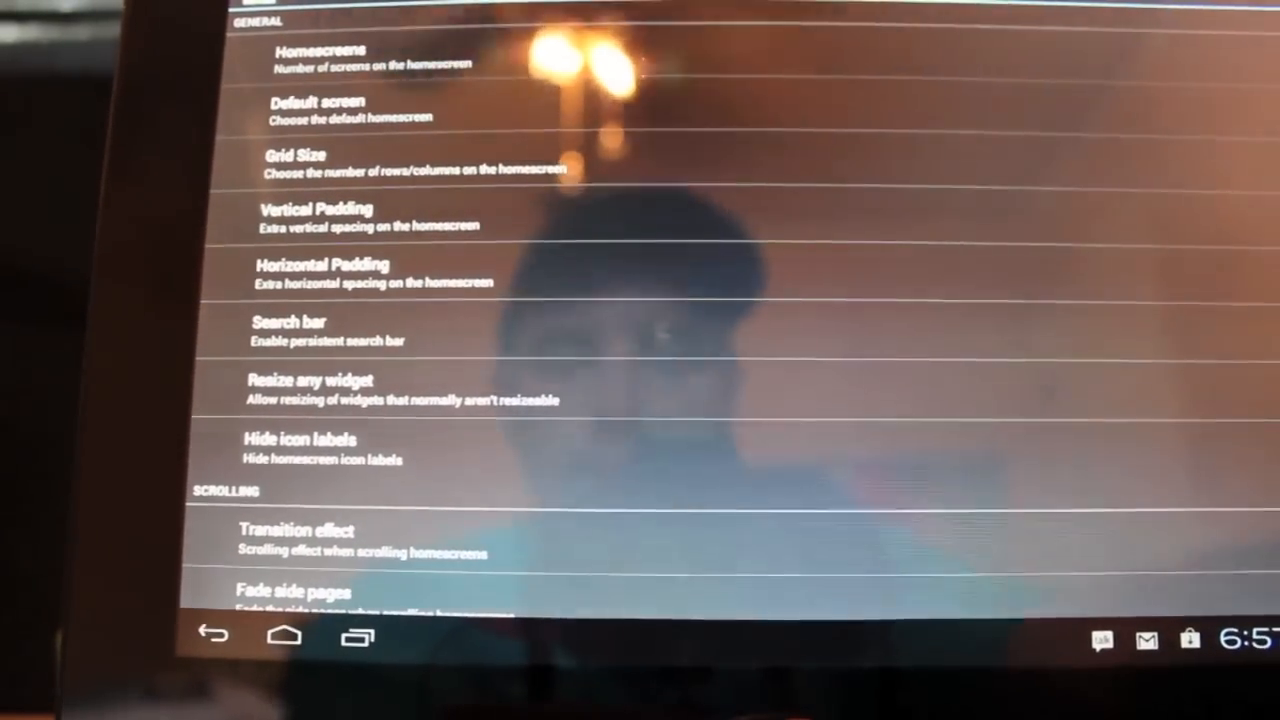
# Leave the Trebuchet home screen settings and bring up the app drawer.
pyautogui.click(295, 530)
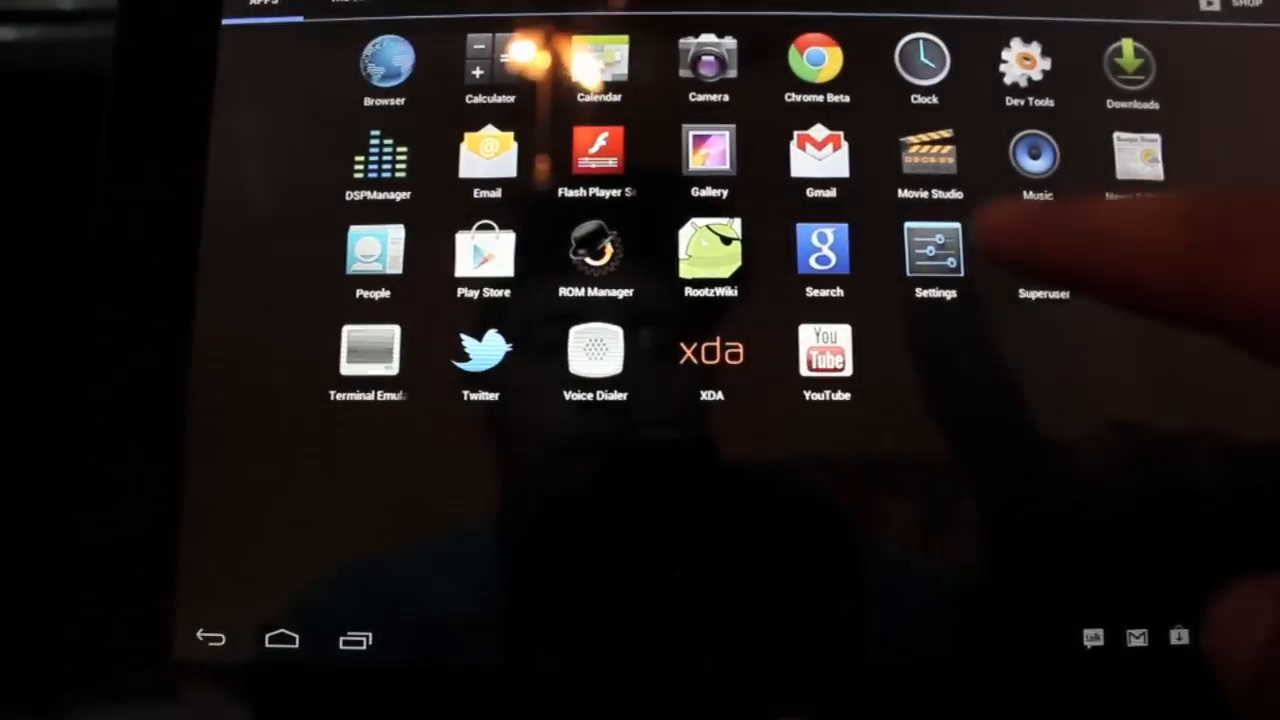
# From the app drawer's Settings, enable Make pattern visible in lock screen security settings.
pyautogui.click(935, 260)
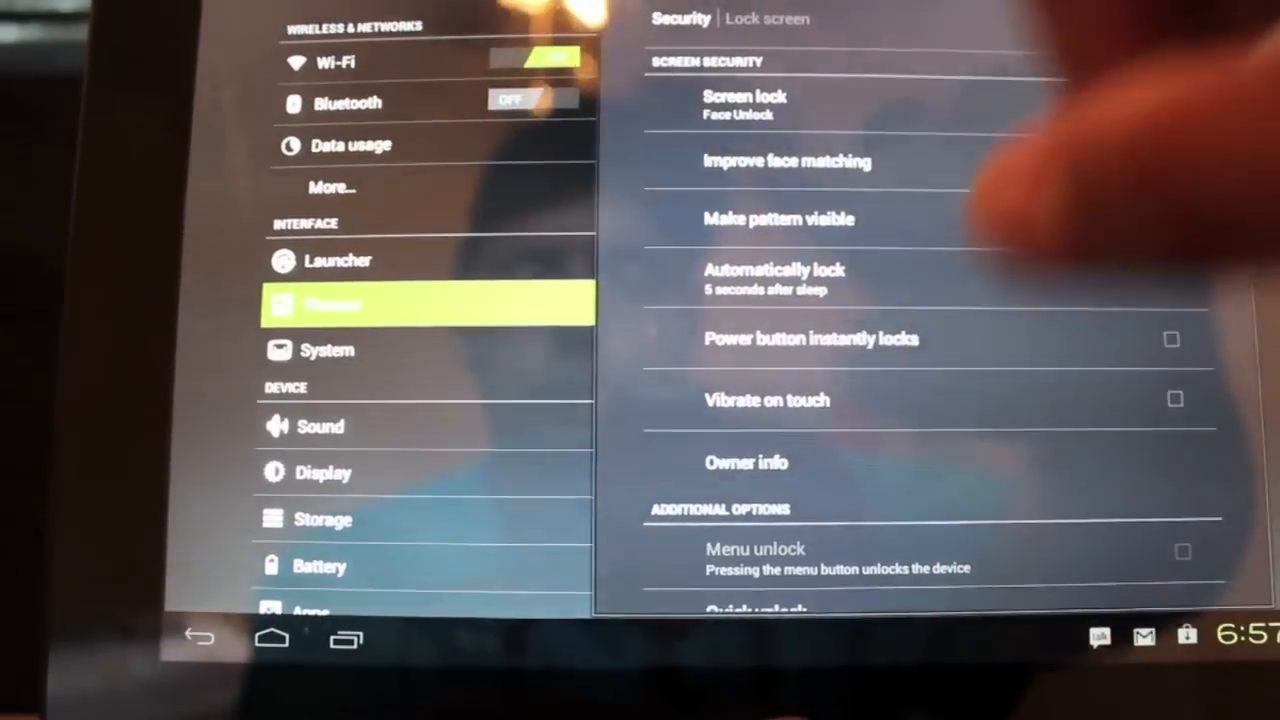
pyautogui.click(1171, 220)
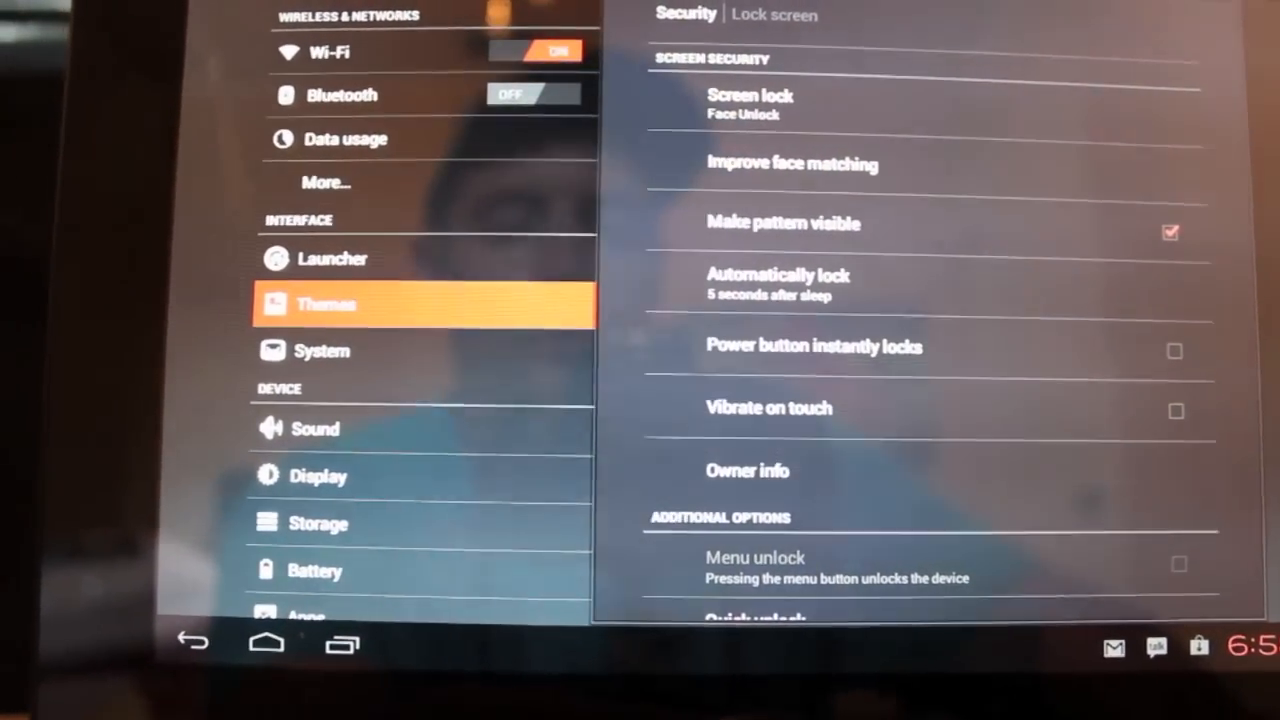
# Review System > Combined bar, keeping the clock shown and AM/PM style at None.
pyautogui.click(322, 350)
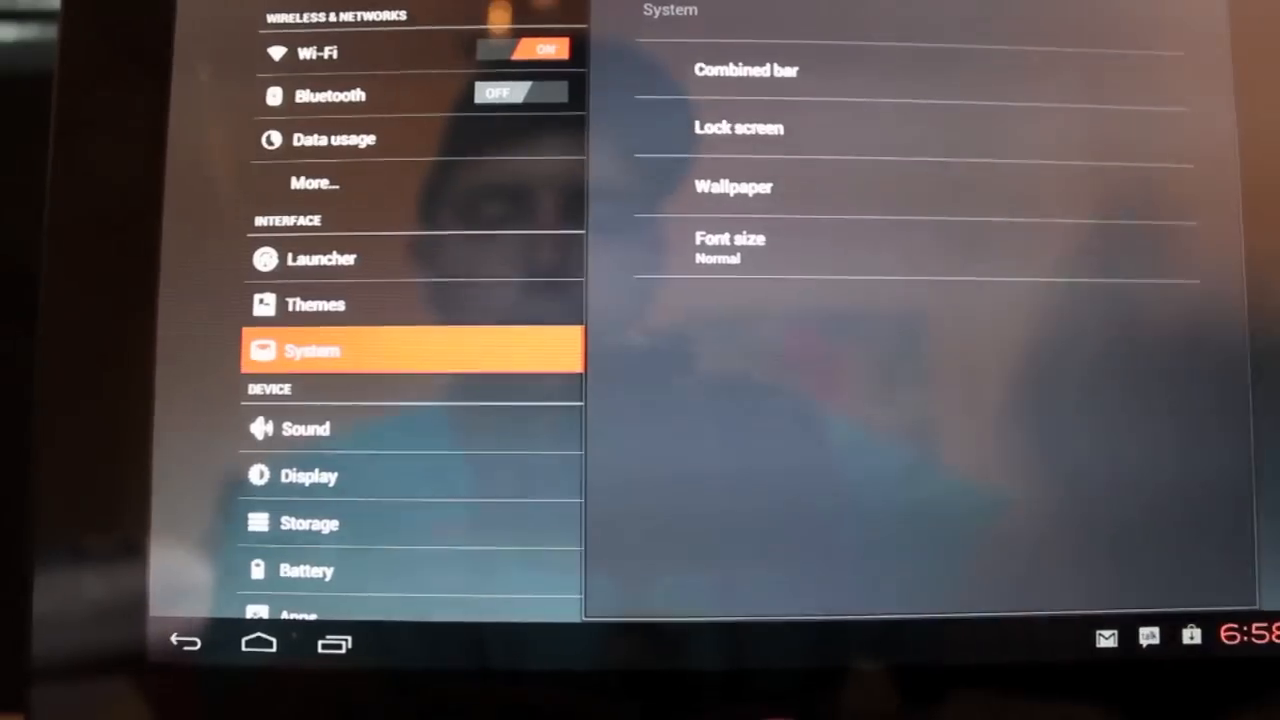
pyautogui.click(746, 70)
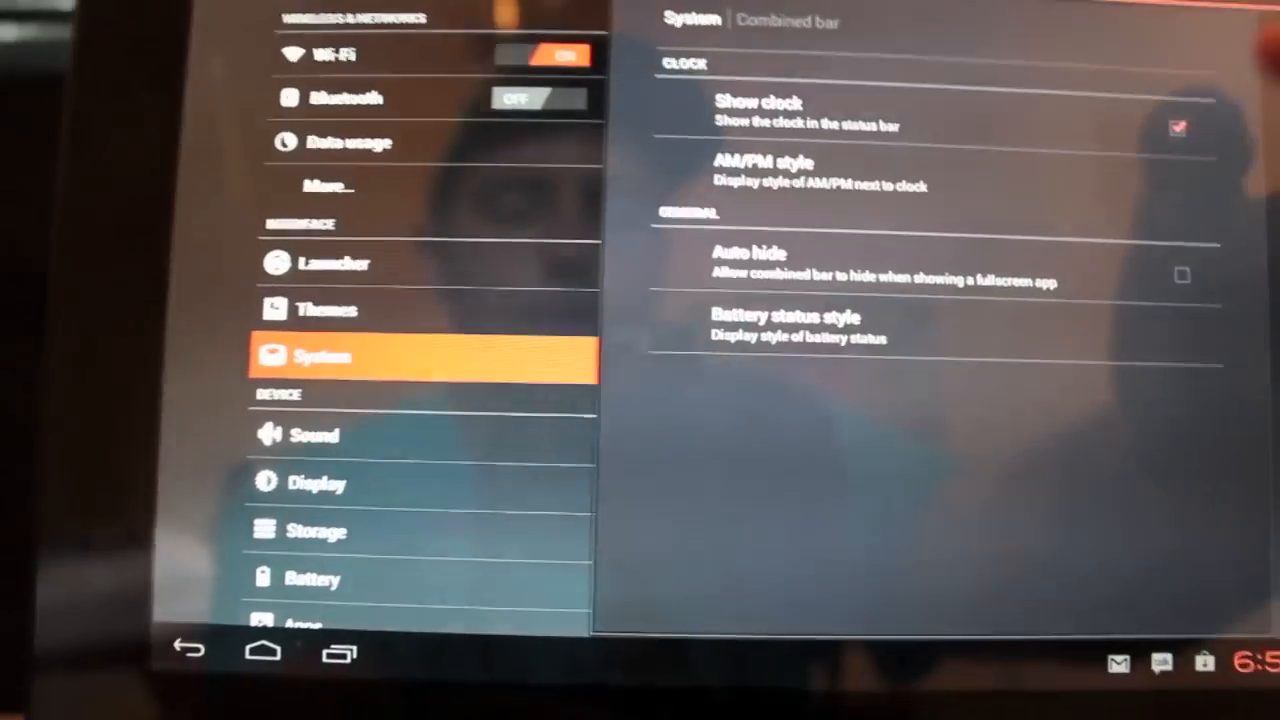
pyautogui.click(910, 112)
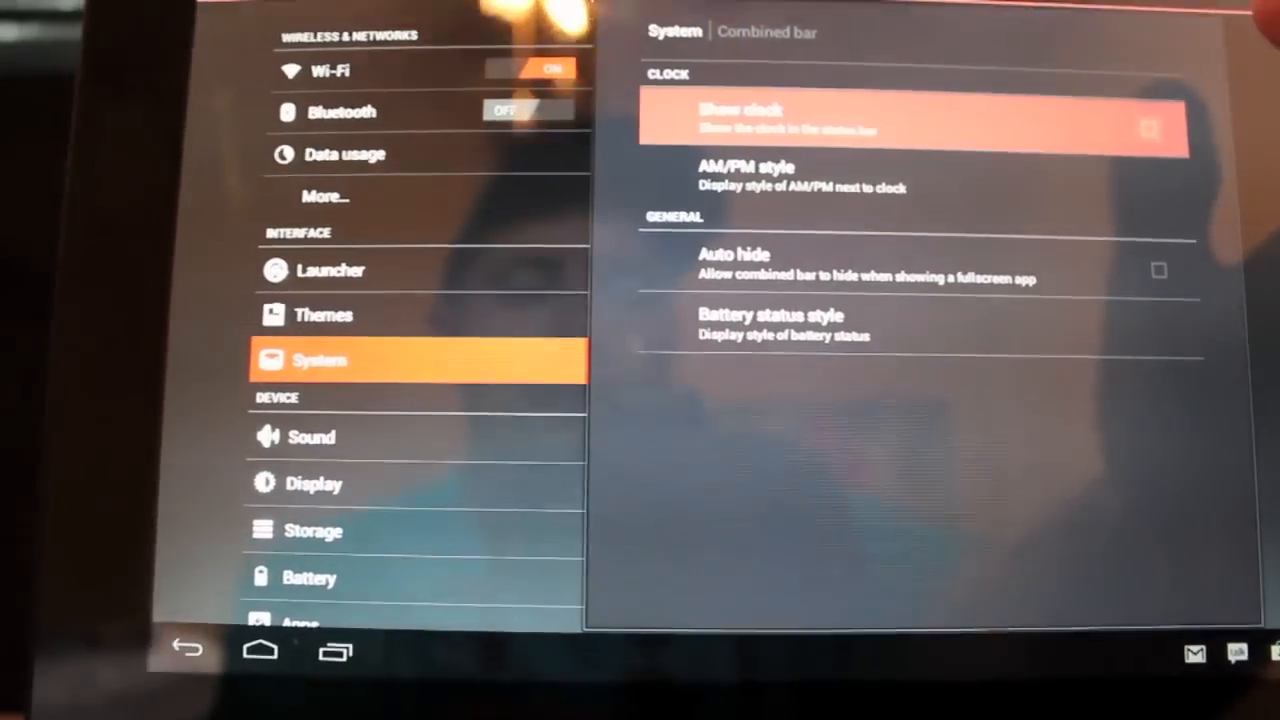
pyautogui.click(770, 314)
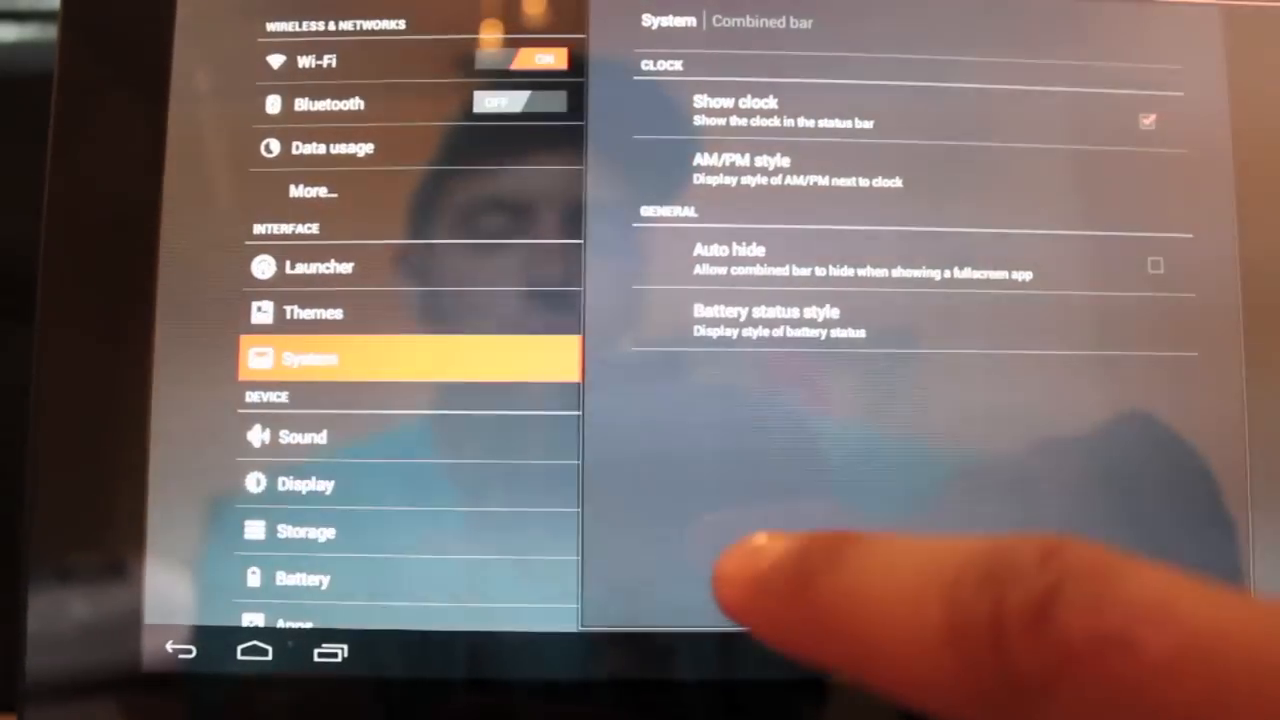
pyautogui.click(740, 160)
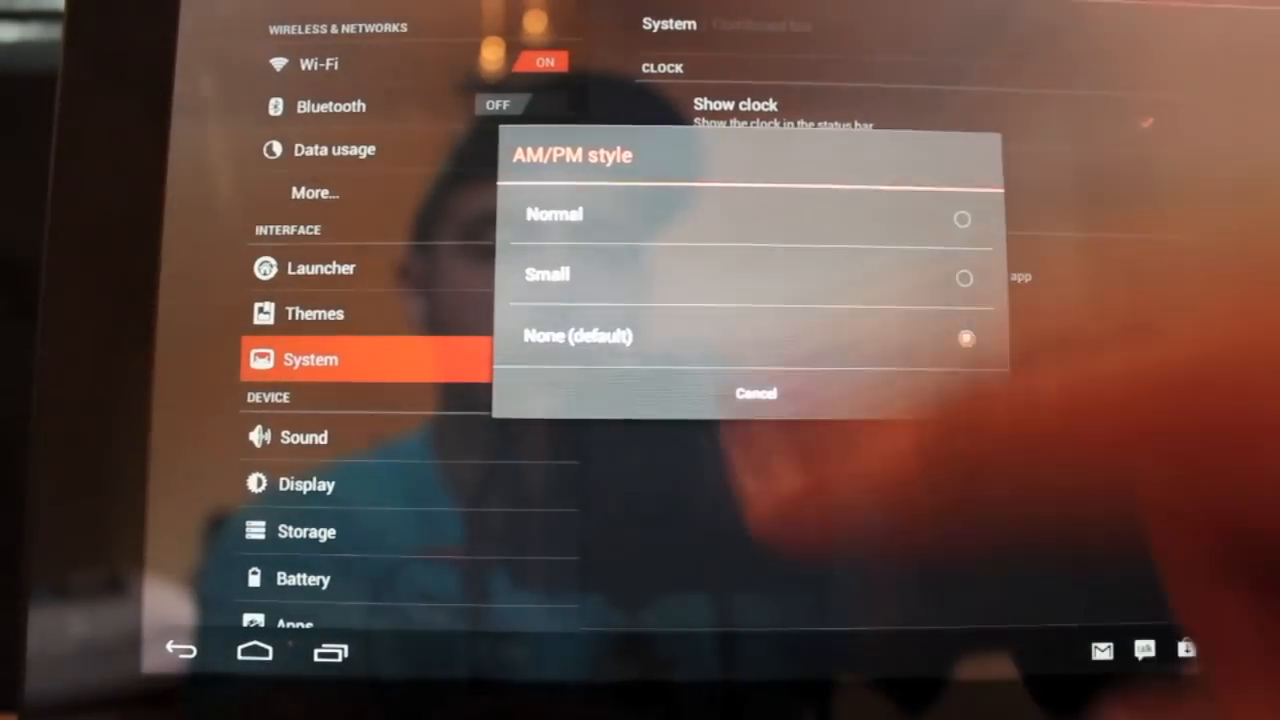
pyautogui.click(755, 393)
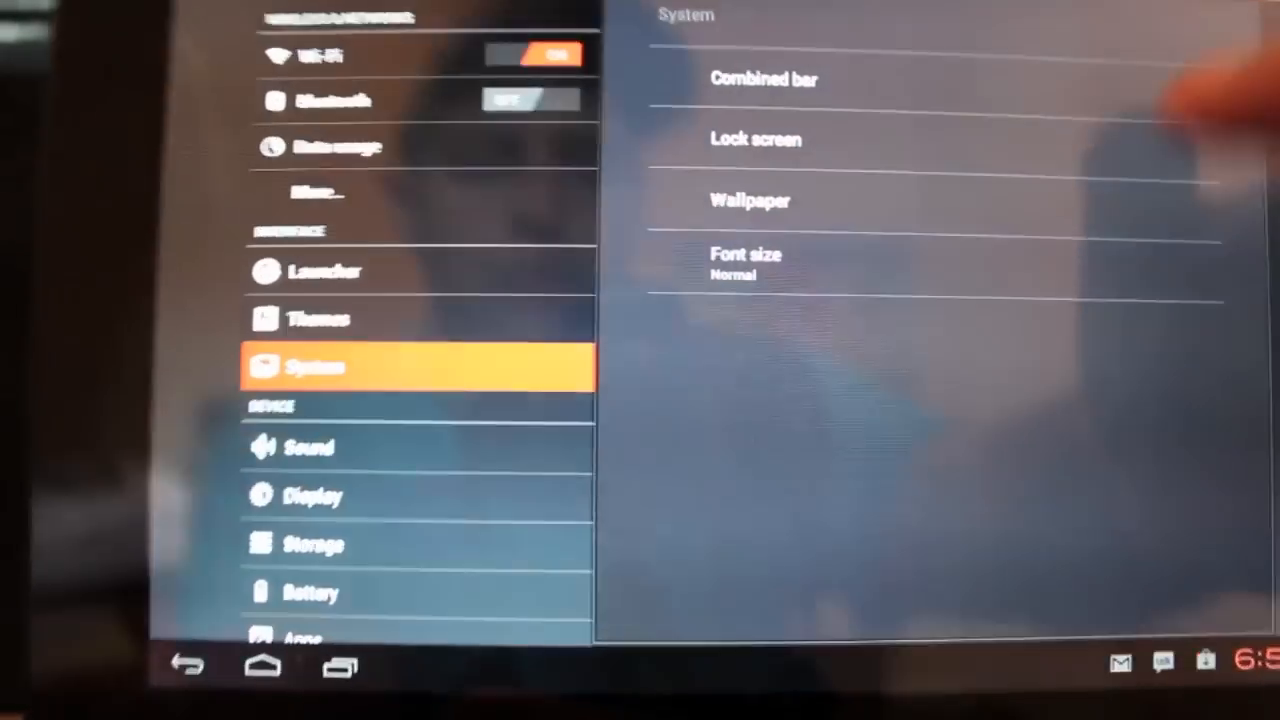
# Browse the lock screen shortcut target options, then return to the System list.
pyautogui.click(755, 140)
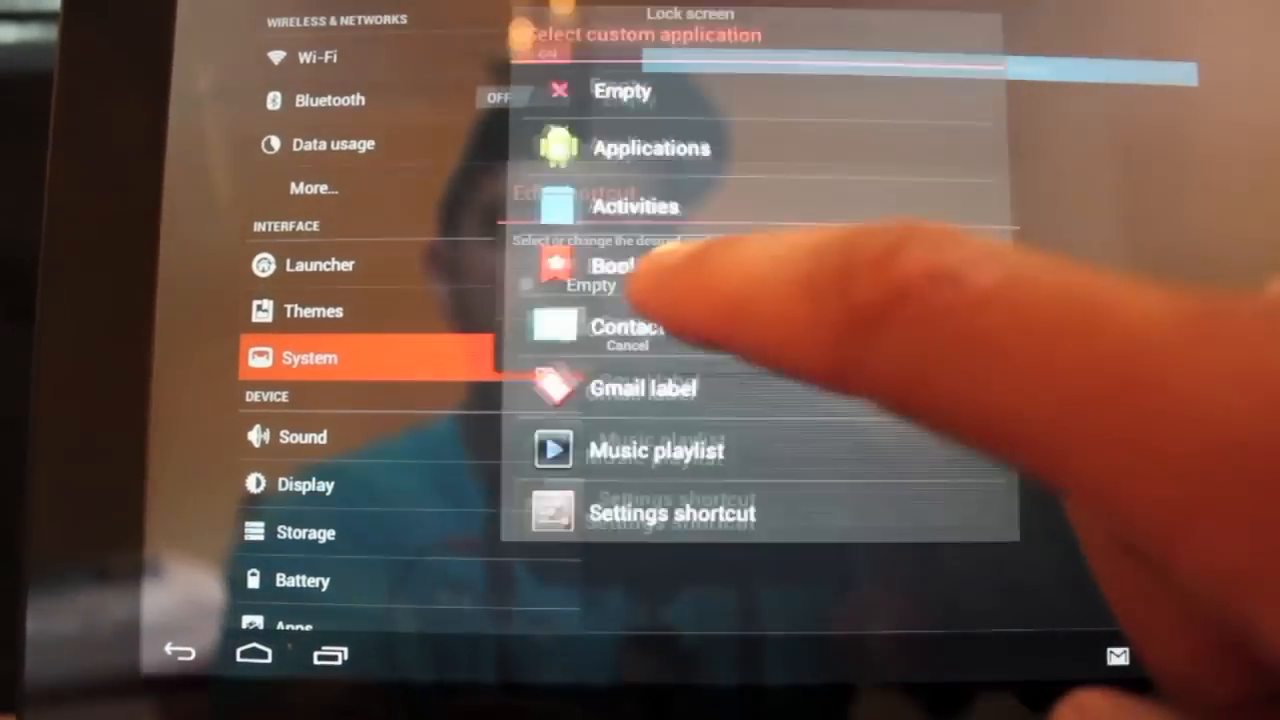
pyautogui.click(651, 148)
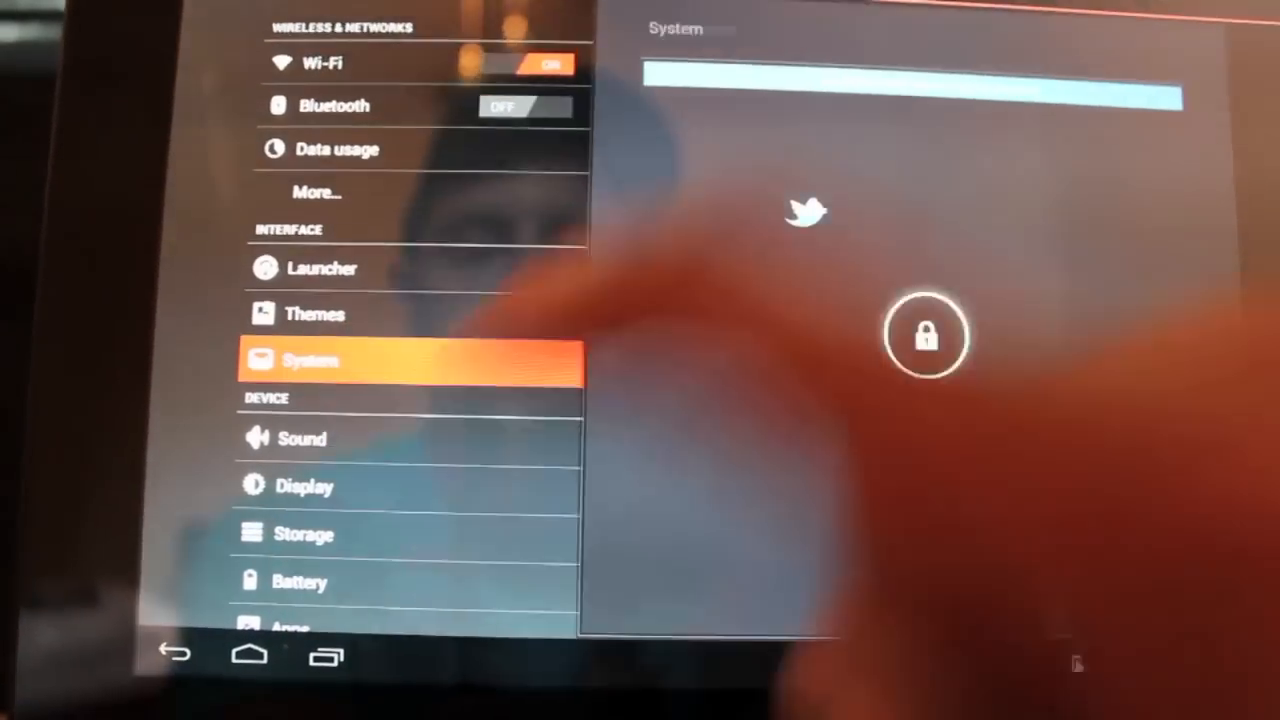
pyautogui.click(310, 360)
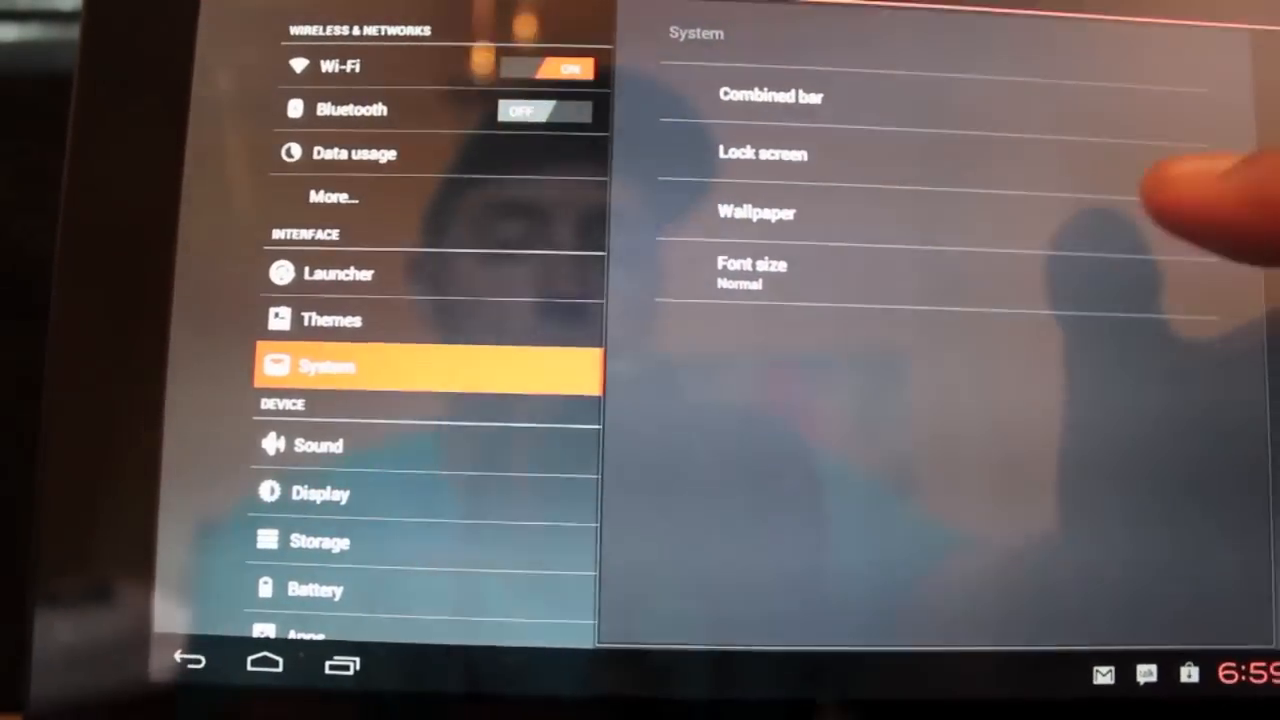
pyautogui.scroll(-3)
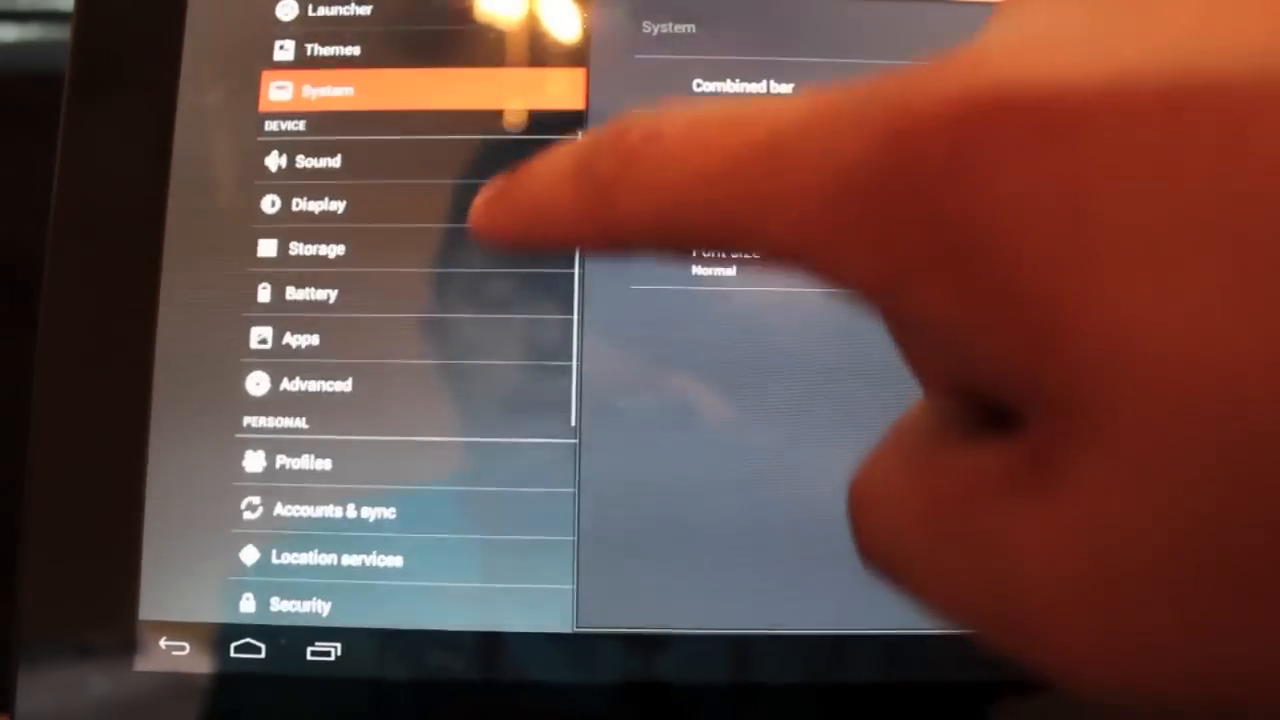
# Accept the Performance warning, keep maximum CPU frequency at 1600 MHz, and choose a CPU governor.
pyautogui.click(319, 527)
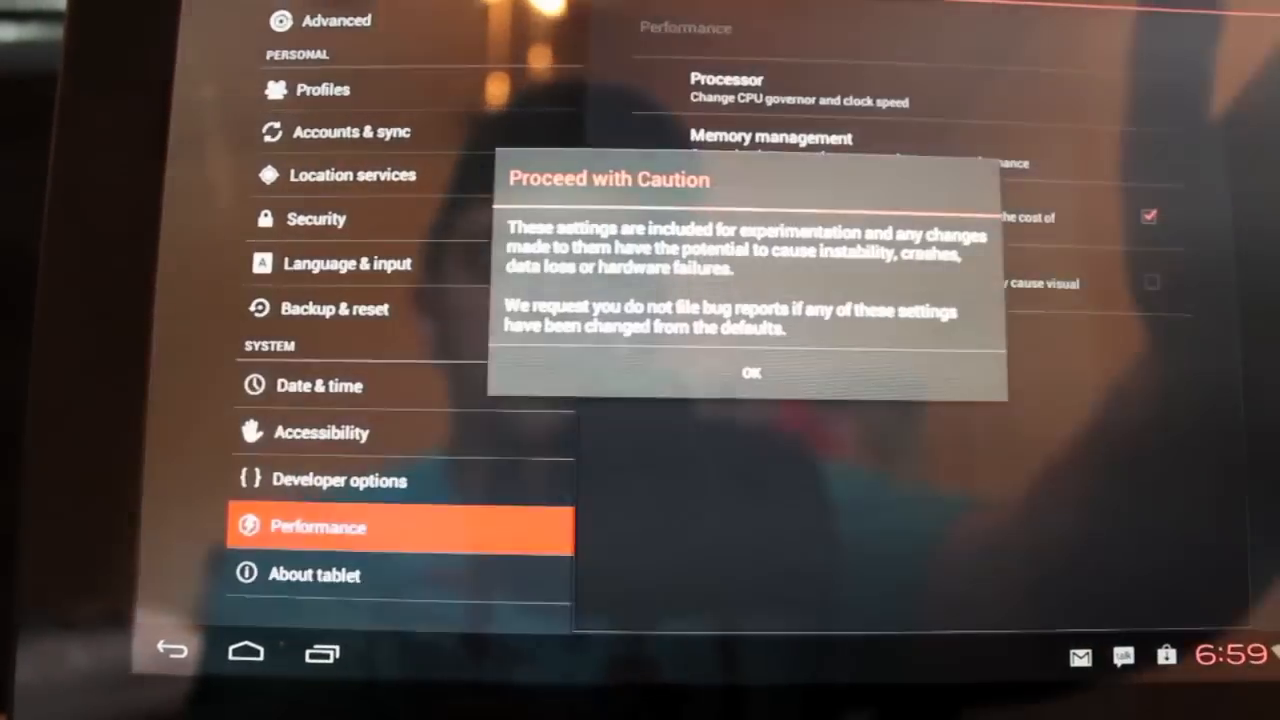
pyautogui.click(751, 372)
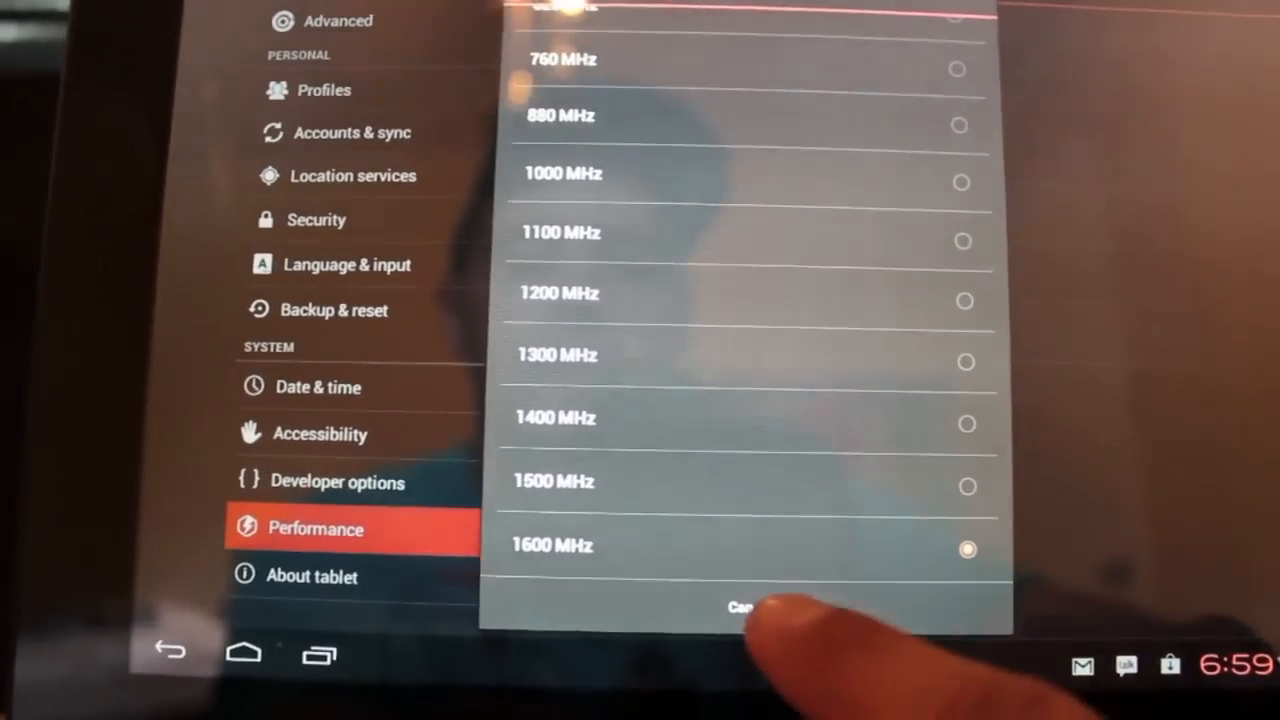
pyautogui.click(745, 607)
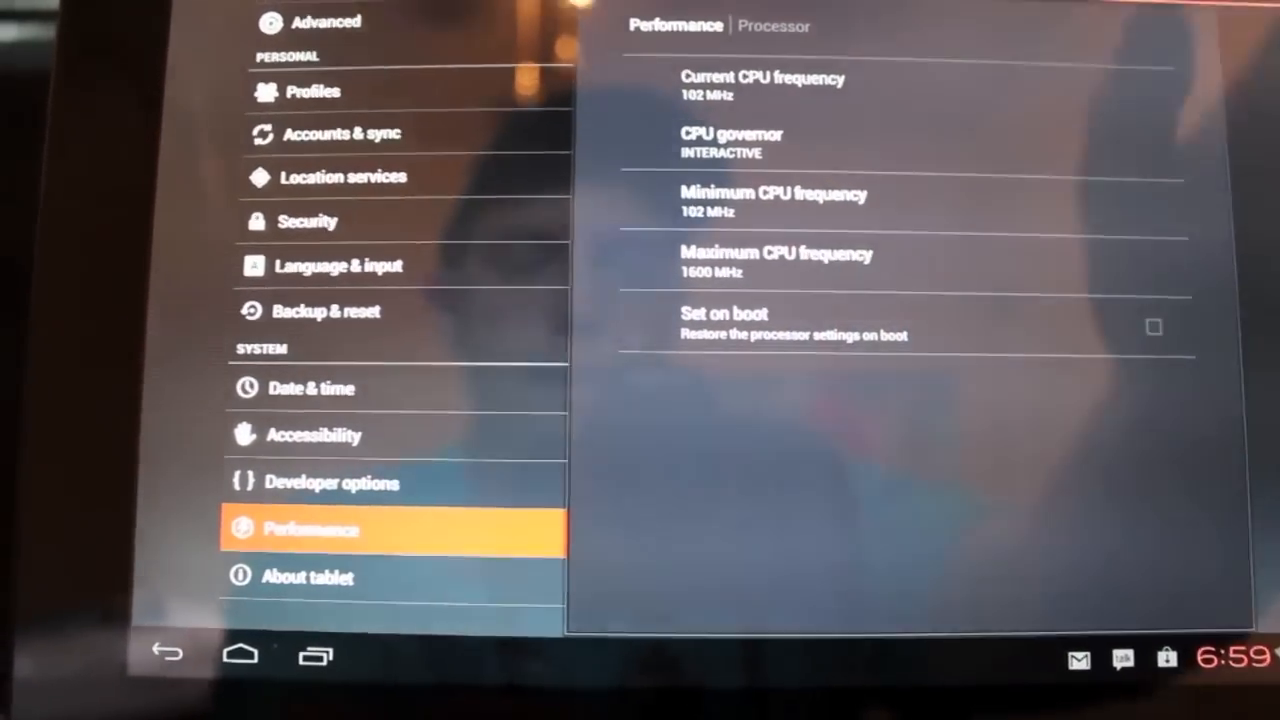
pyautogui.click(731, 142)
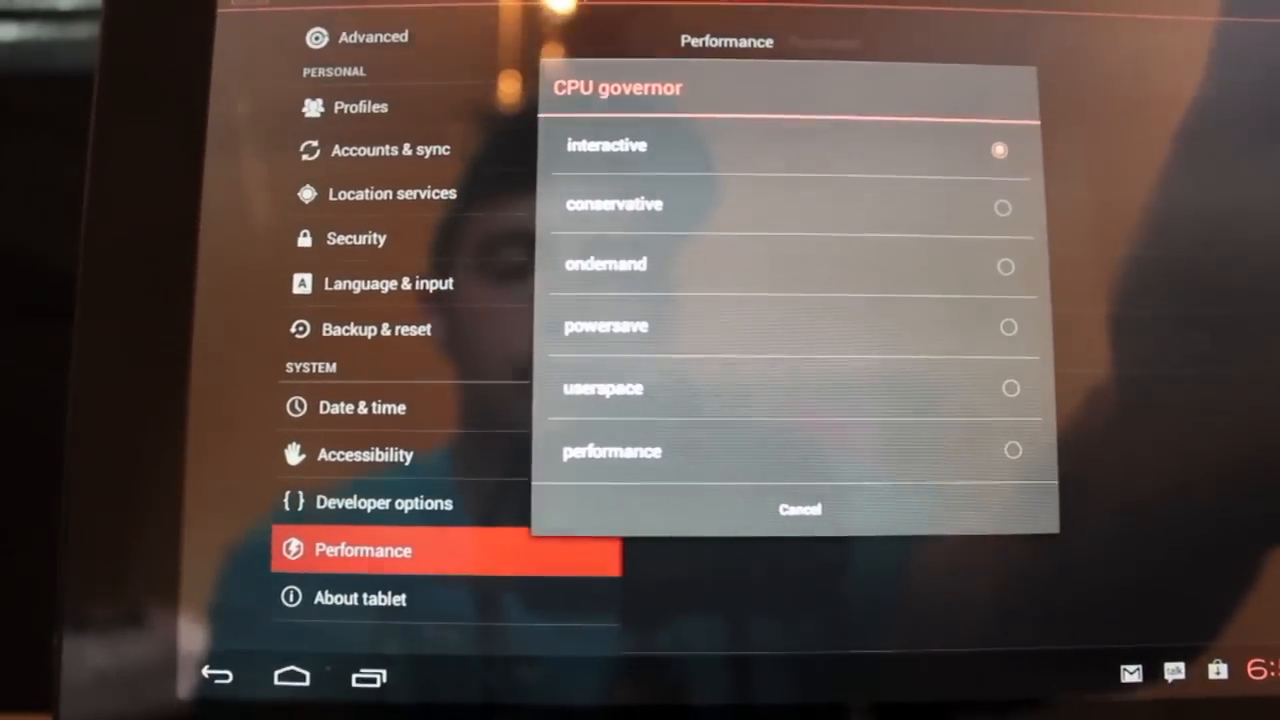
pyautogui.click(611, 451)
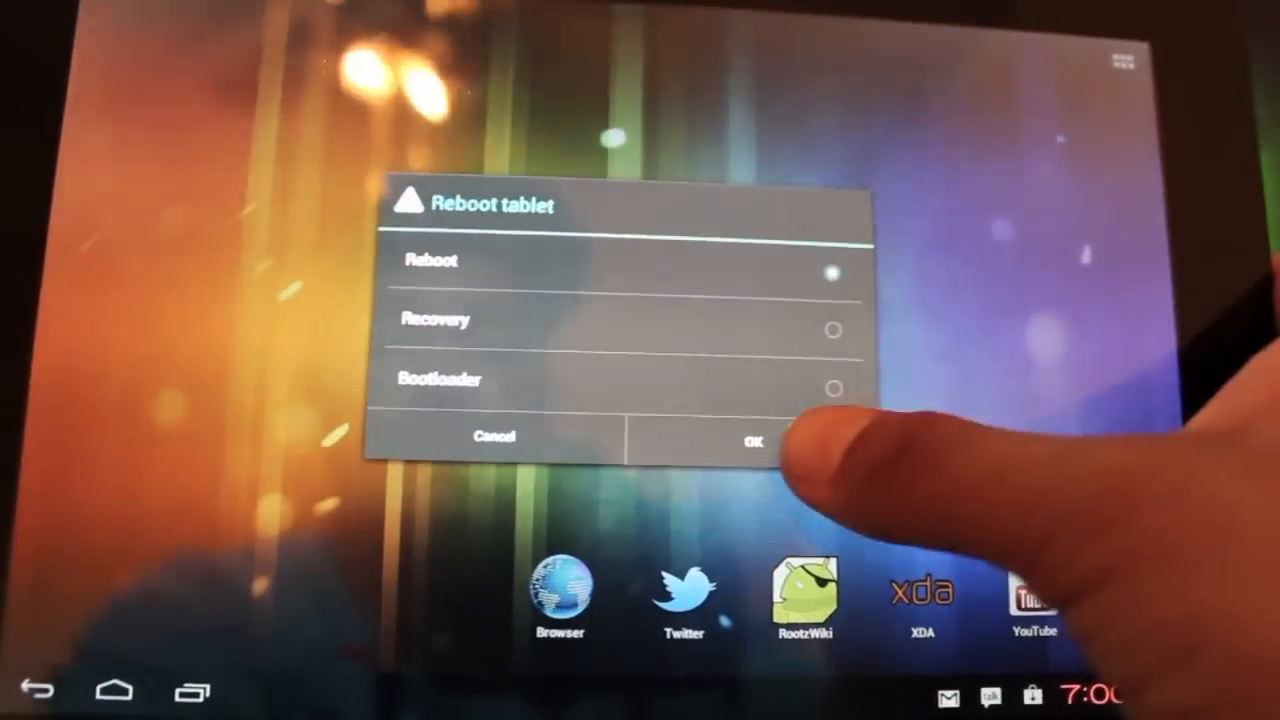
# Confirm a normal Reboot in the Reboot tablet dialog.
pyautogui.click(751, 438)
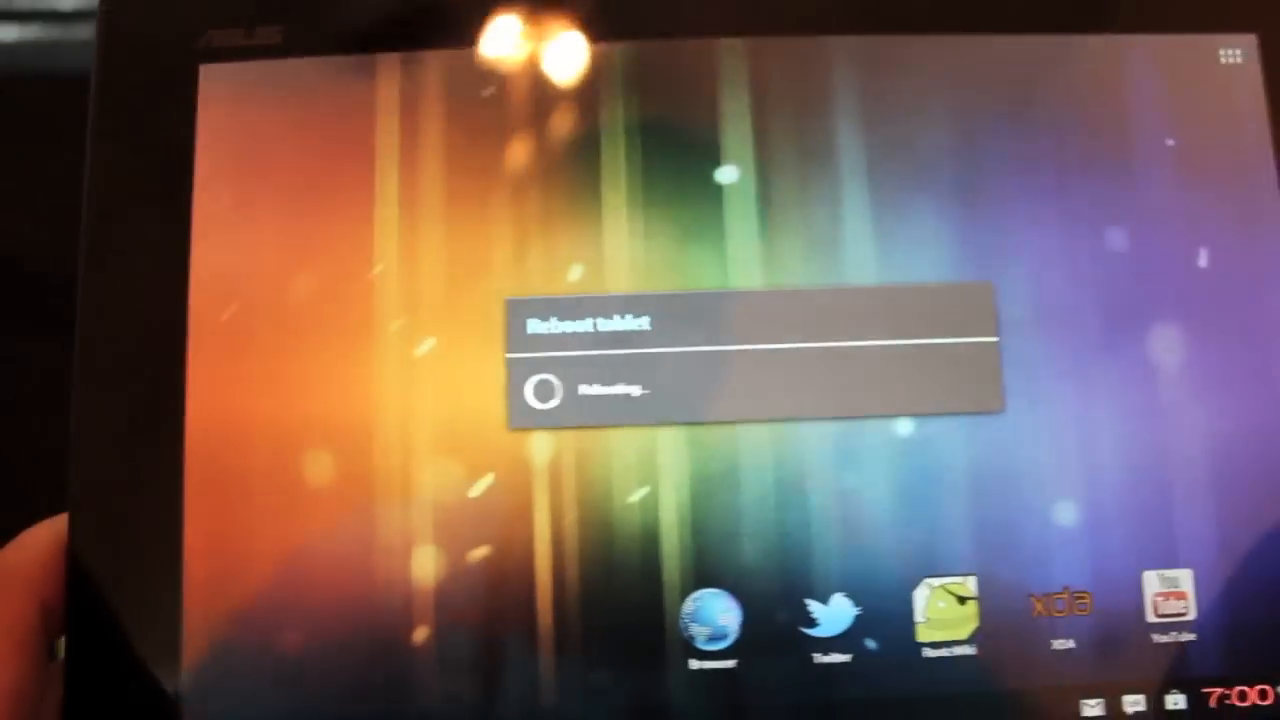